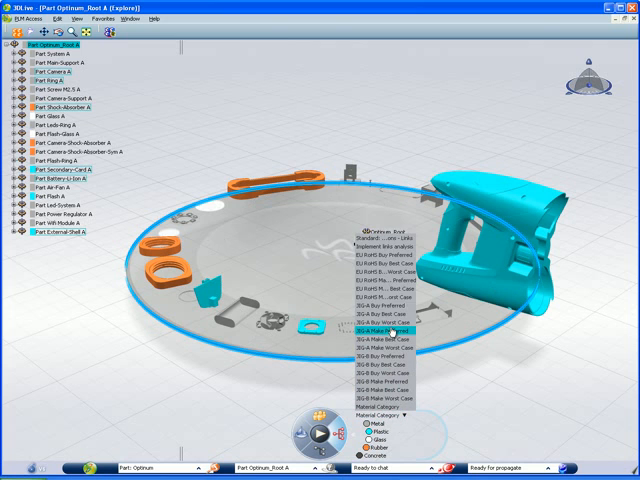
mouse_move(402, 258)
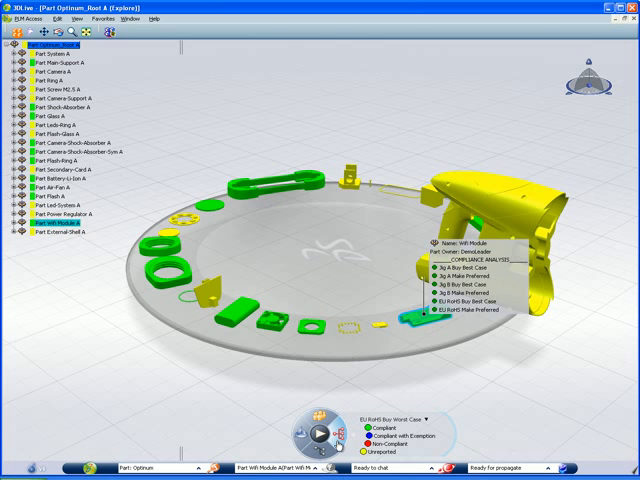
mouse_move(320, 440)
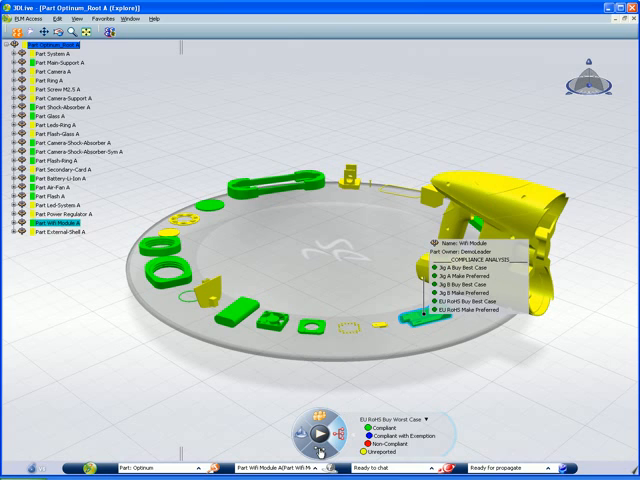